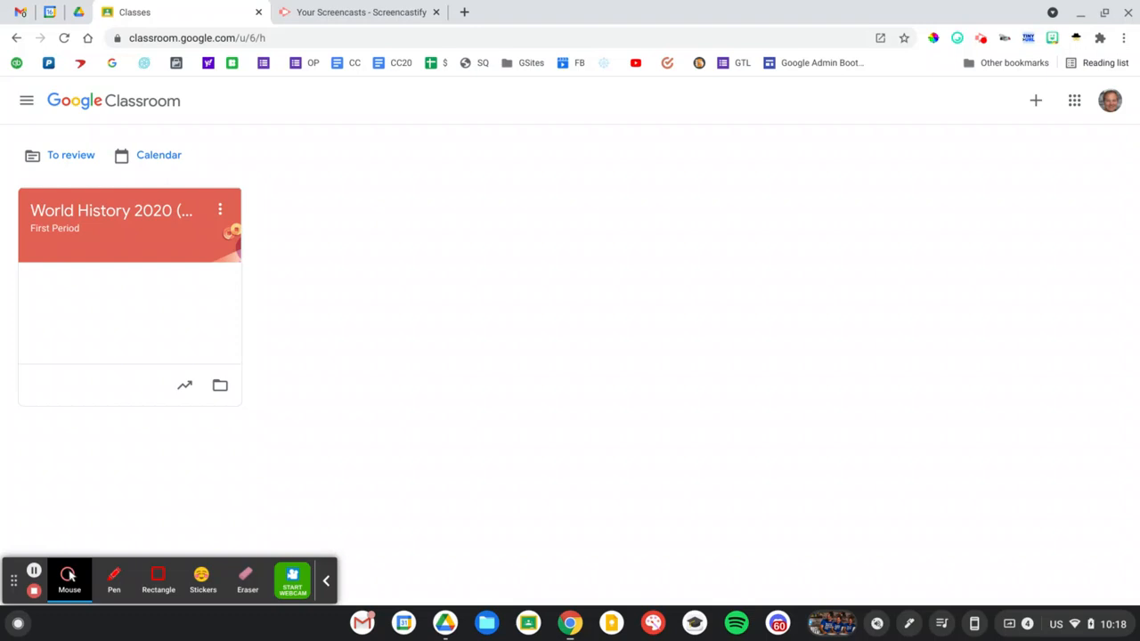
mouse_move(713, 352)
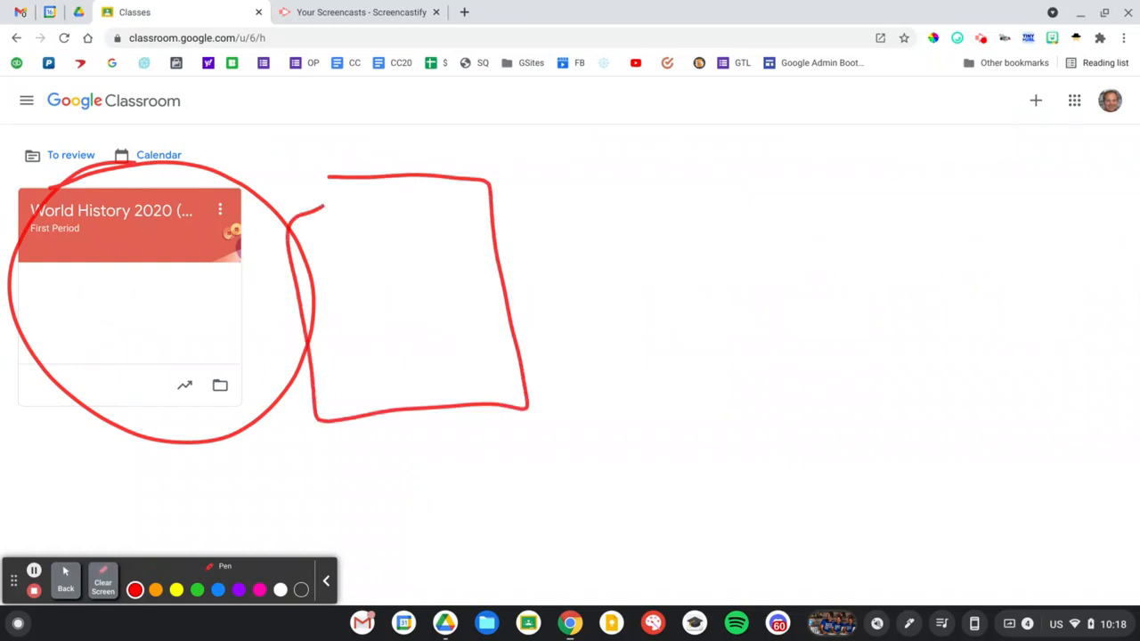
Open the + menu offering Join class and Create class options.
drag(570, 170, 802, 410)
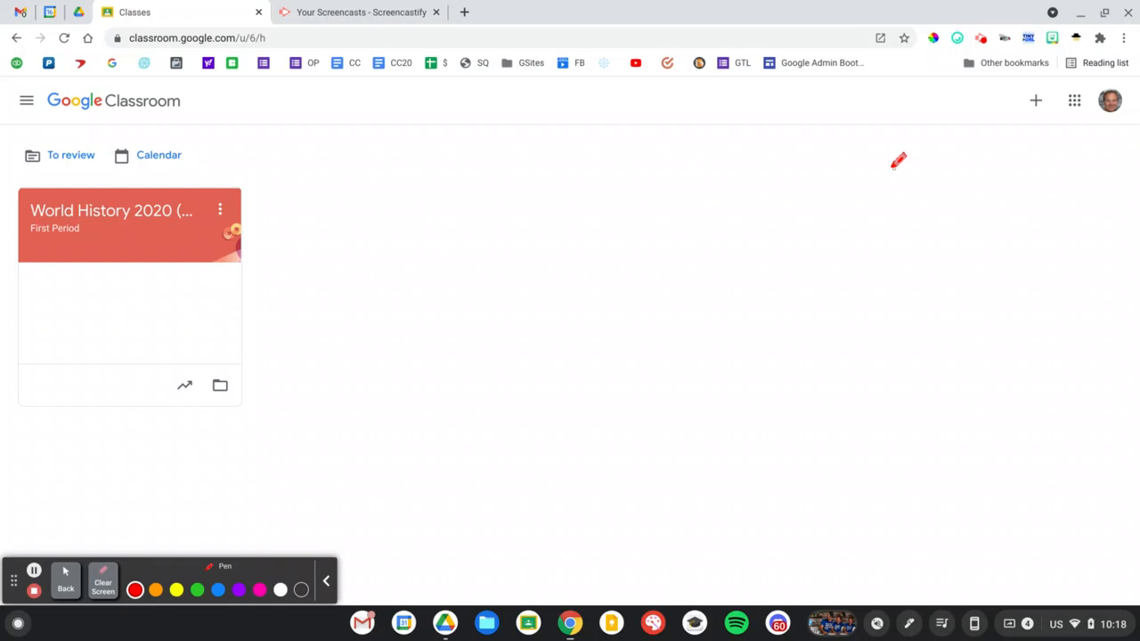
click(68, 580)
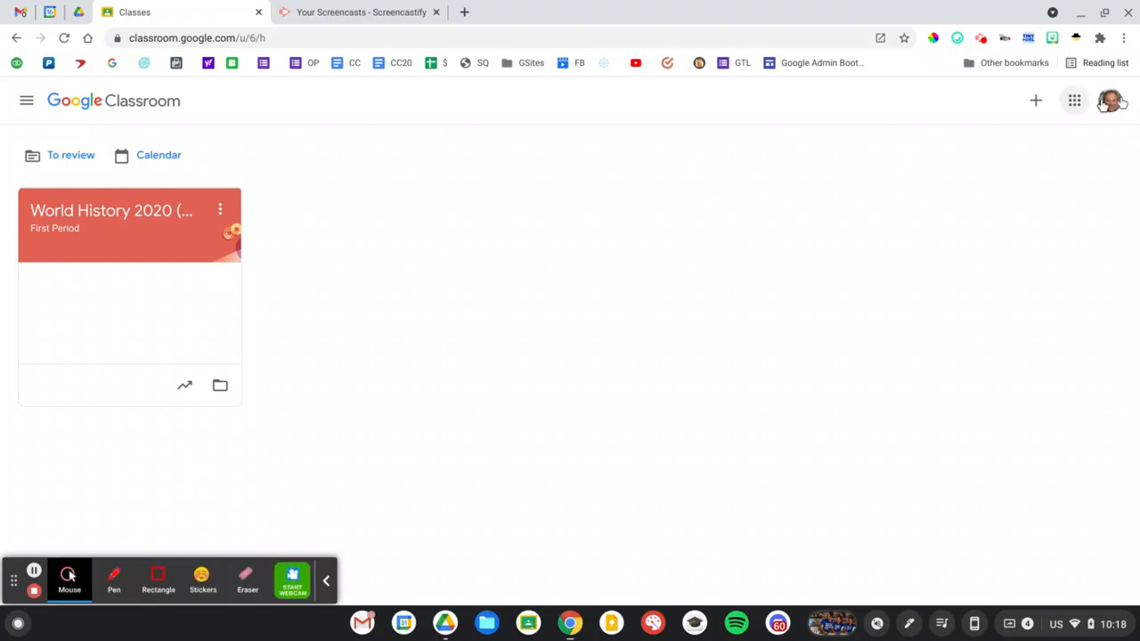
mouse_move(1036, 100)
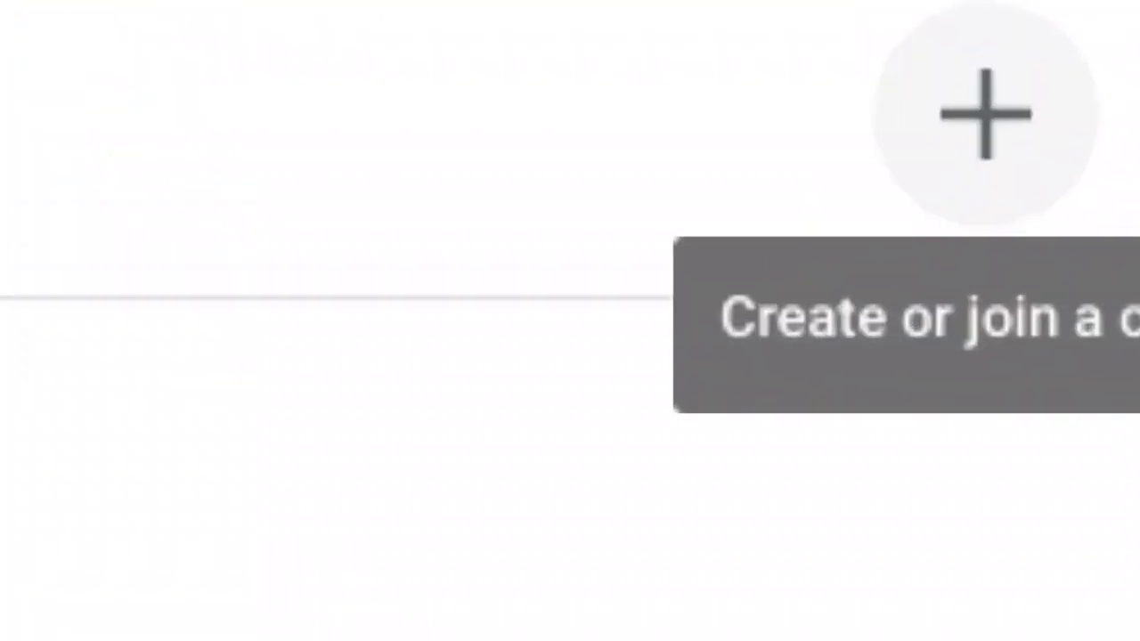
click(1036, 101)
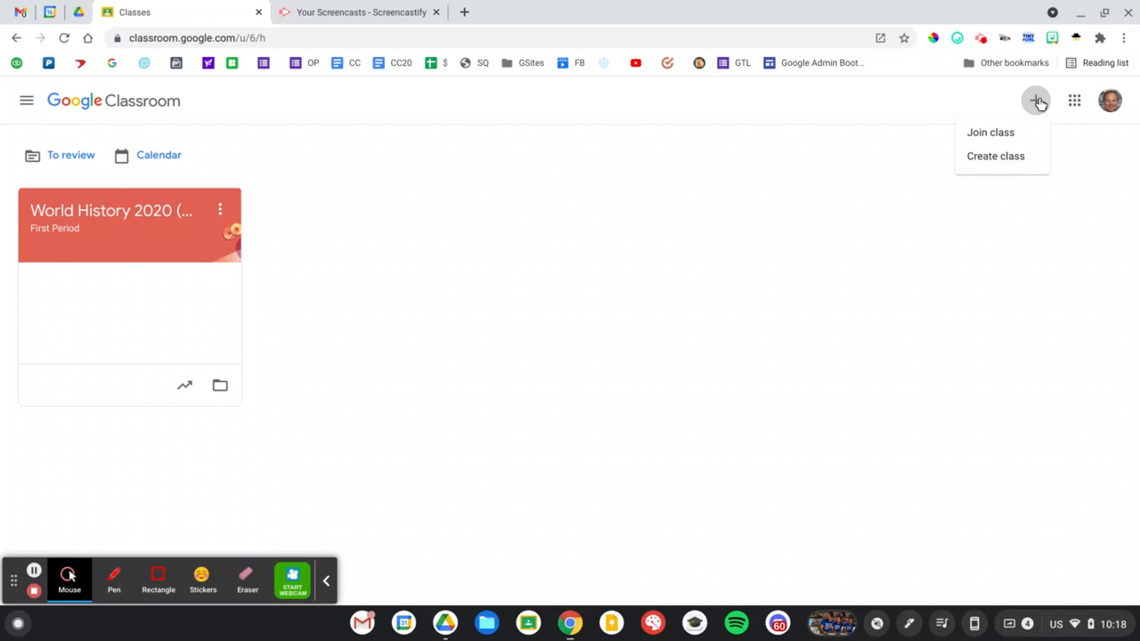
mouse_move(996, 156)
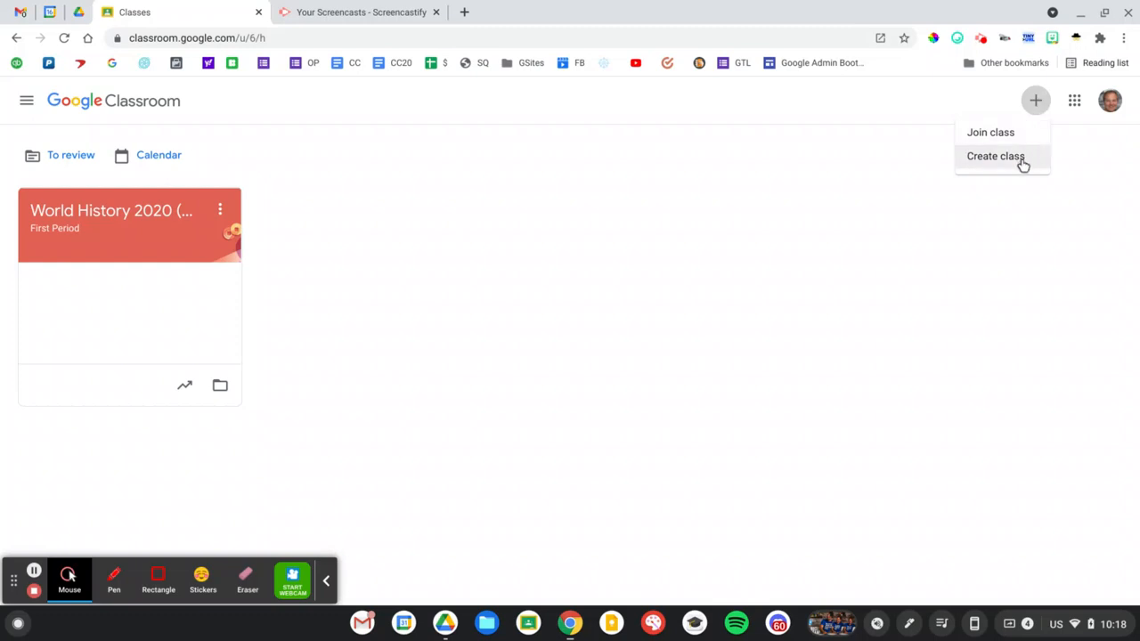
Choose Create class to bring up the blank new class form.
click(995, 156)
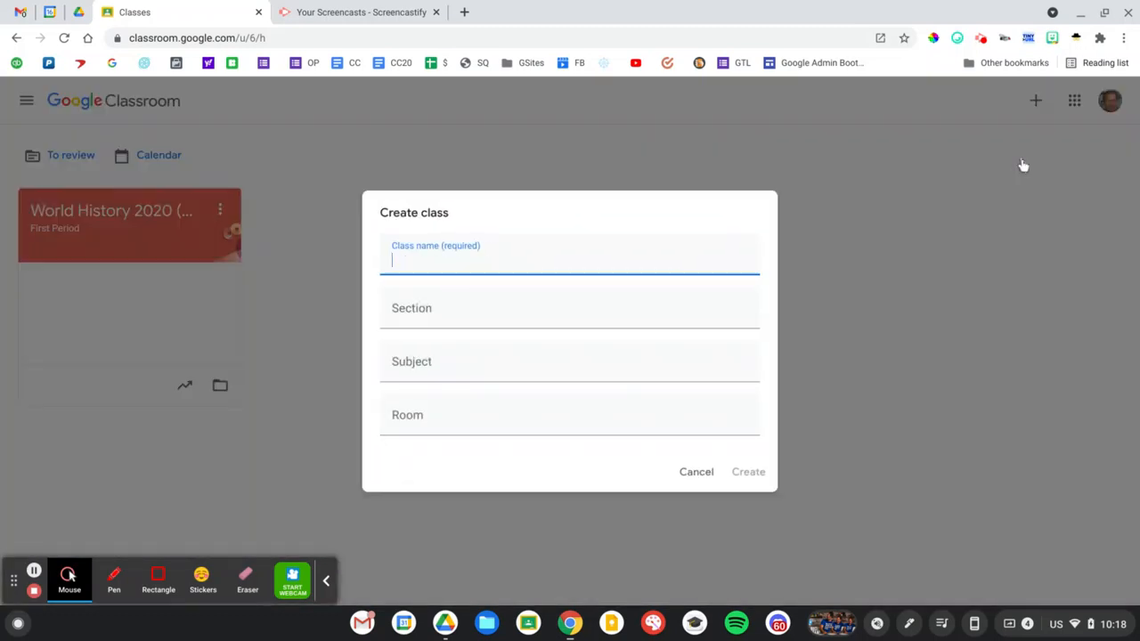
mouse_move(1011, 166)
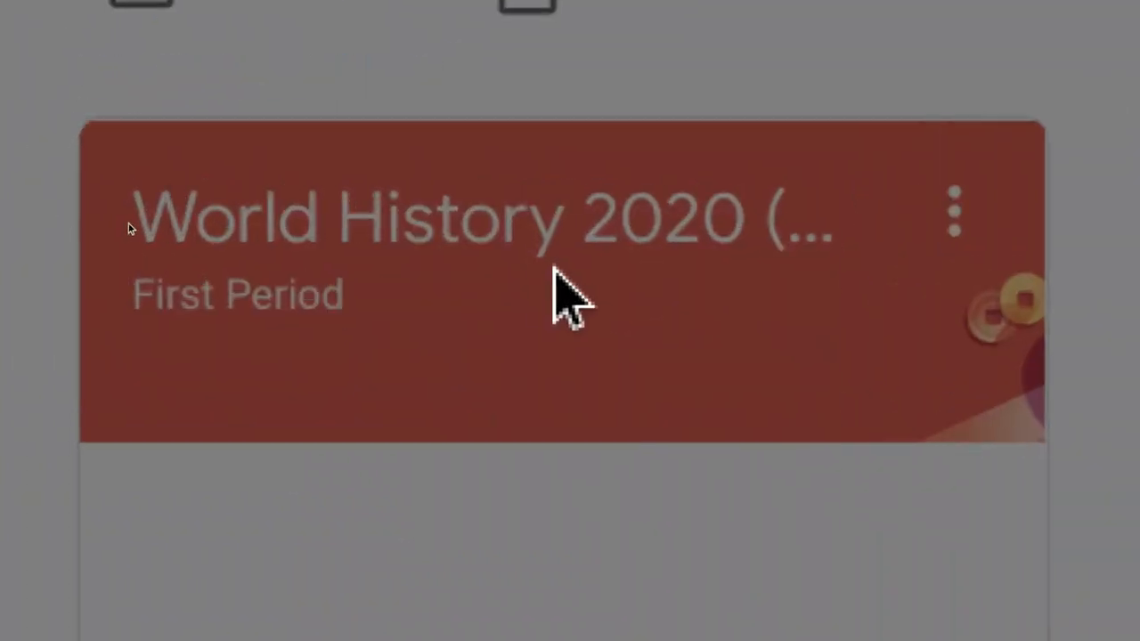
click(1035, 100)
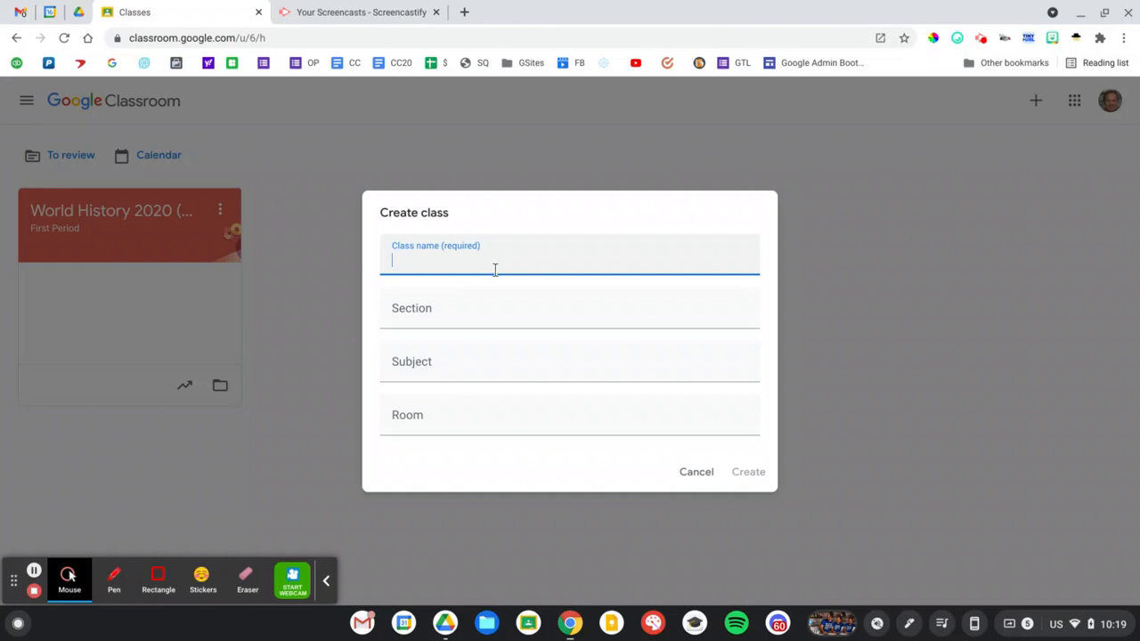
Enter class name 'World History' and section '3rd hour'.
text(World History)
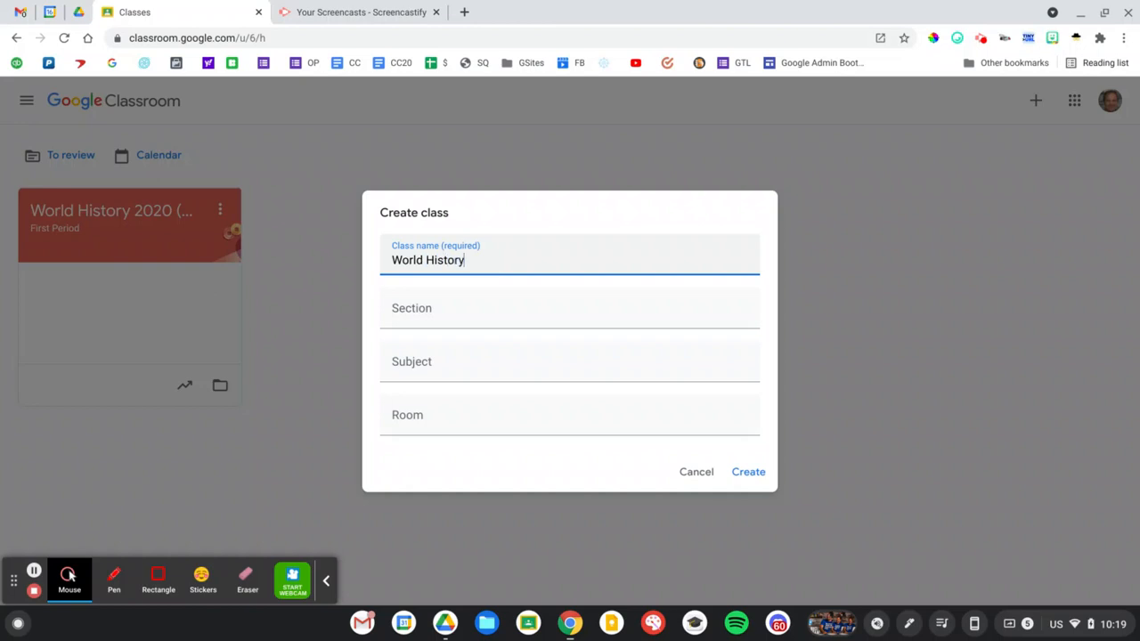
text(Third Period)
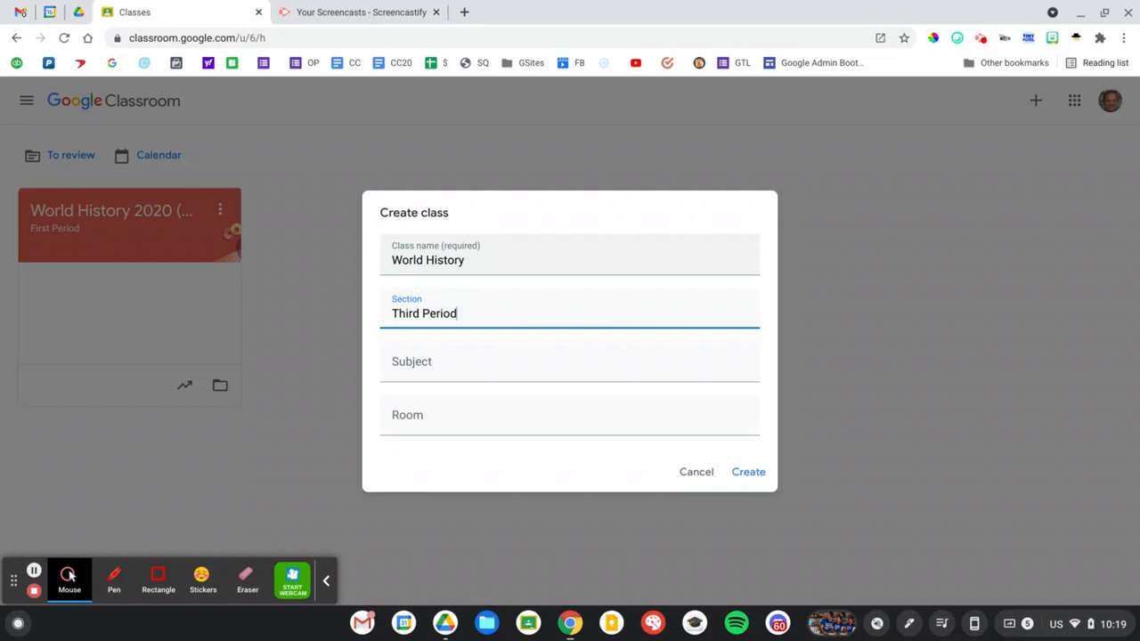
text(3)
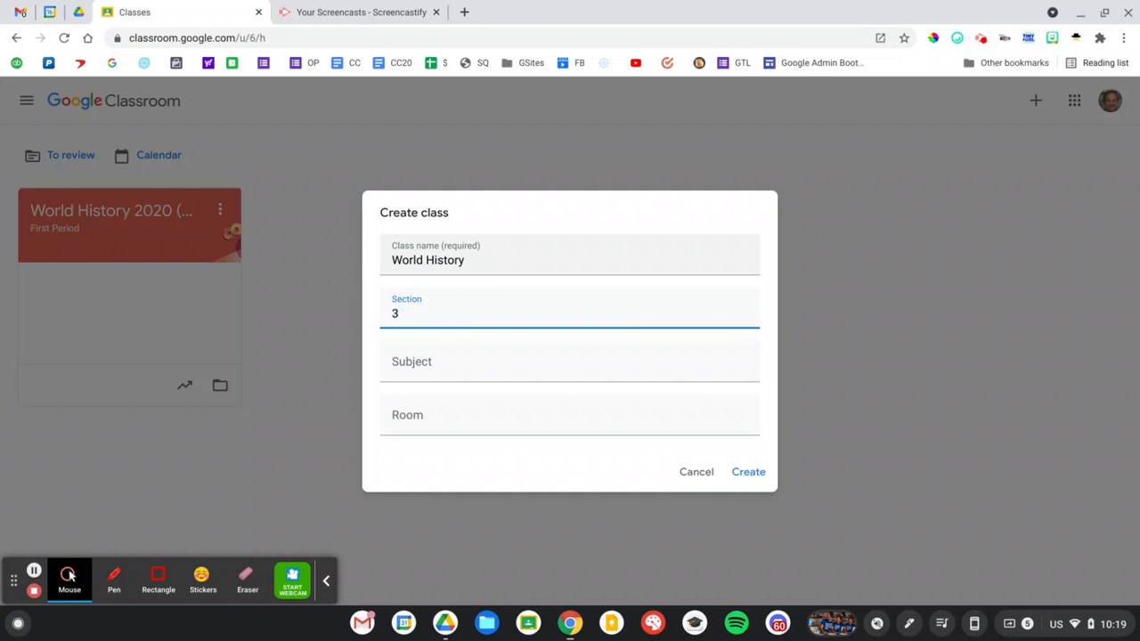
text(rd hour)
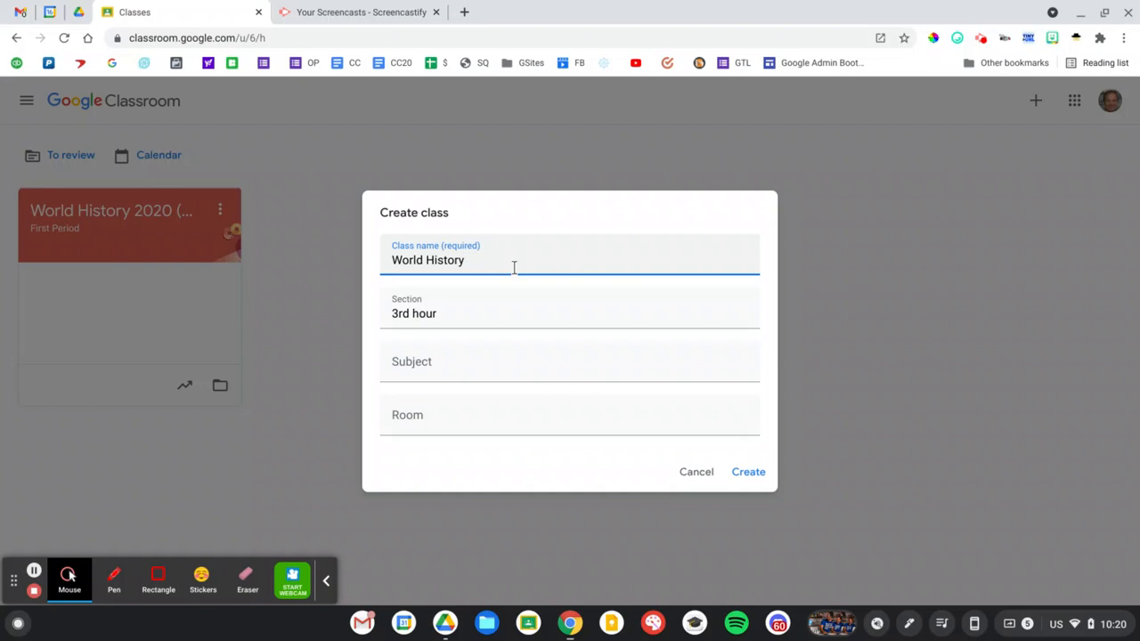
Append '(2021-22) | Semester 1' to the World History class name.
text(()
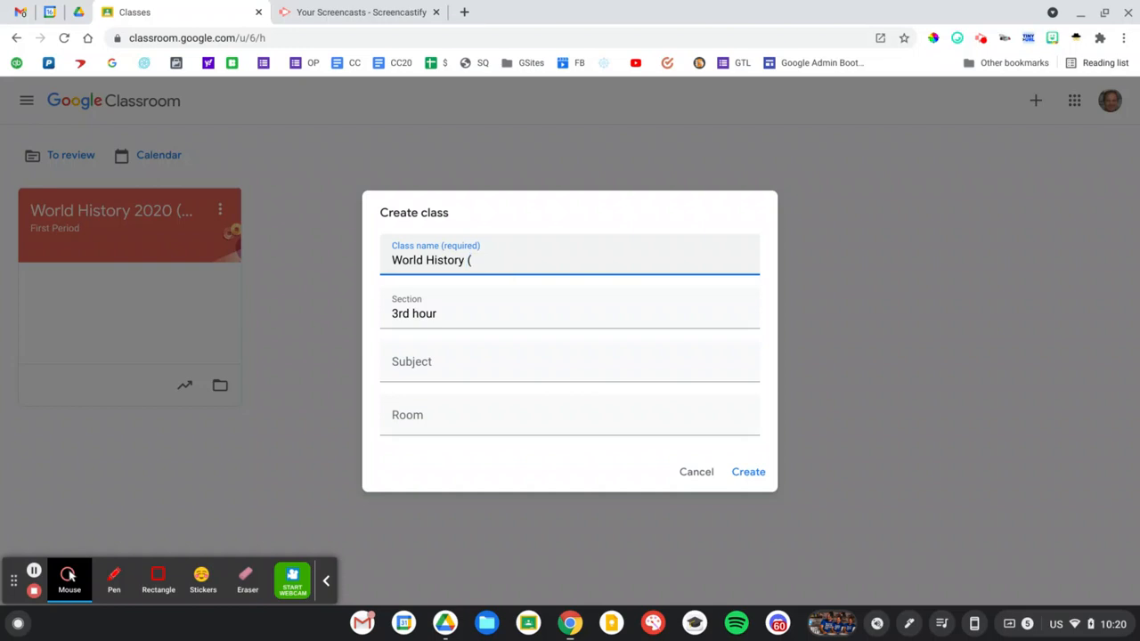
text(2021)
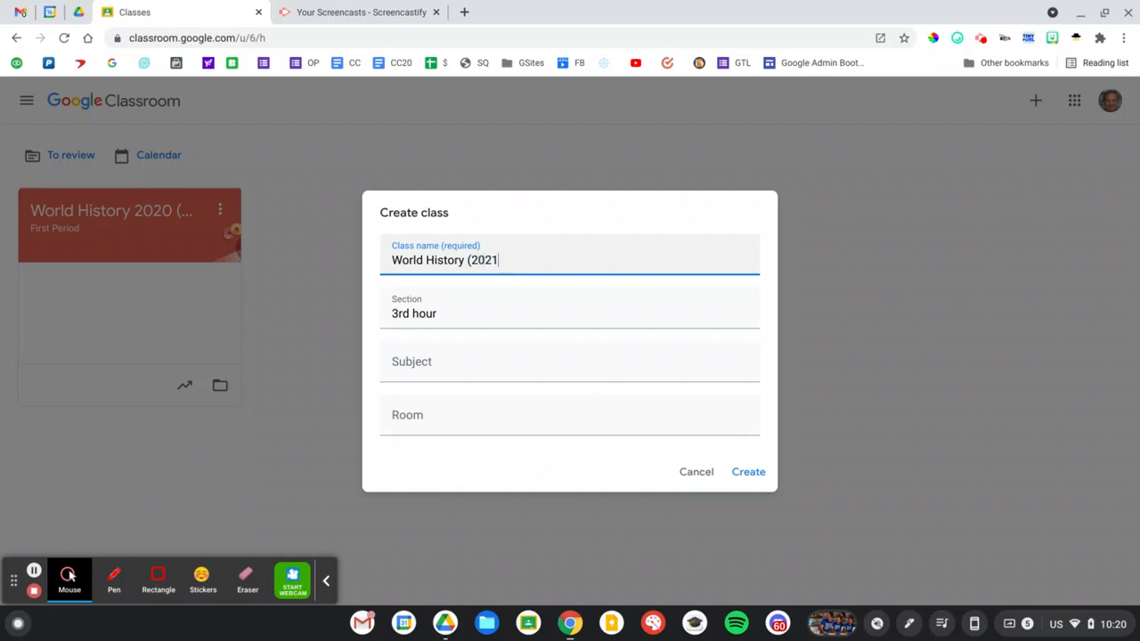
text(-22))
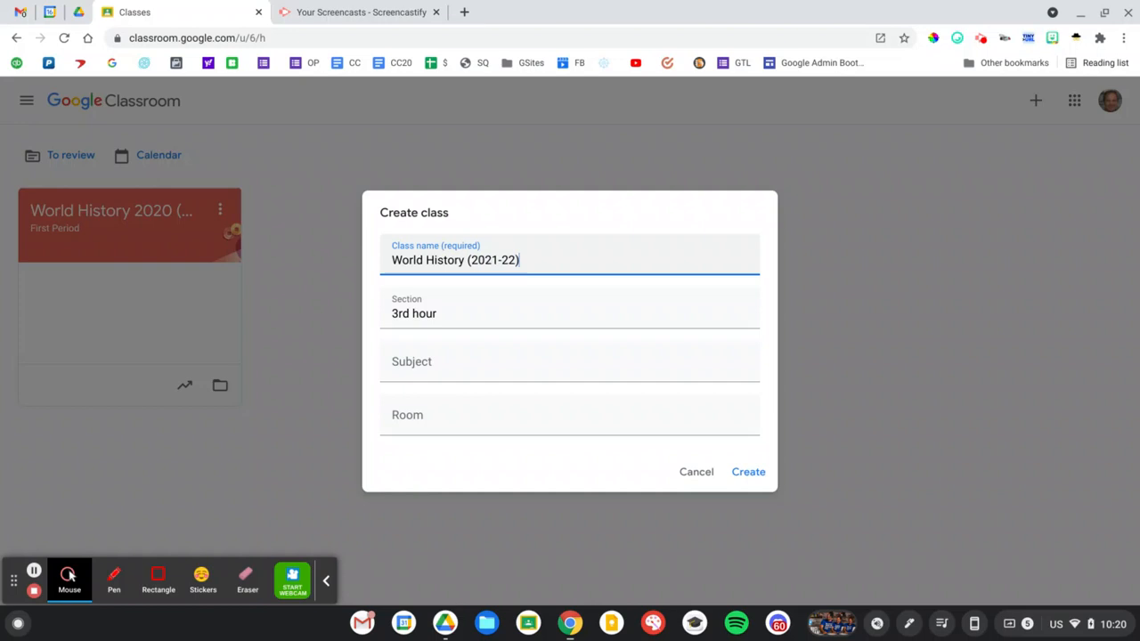
text(" ")
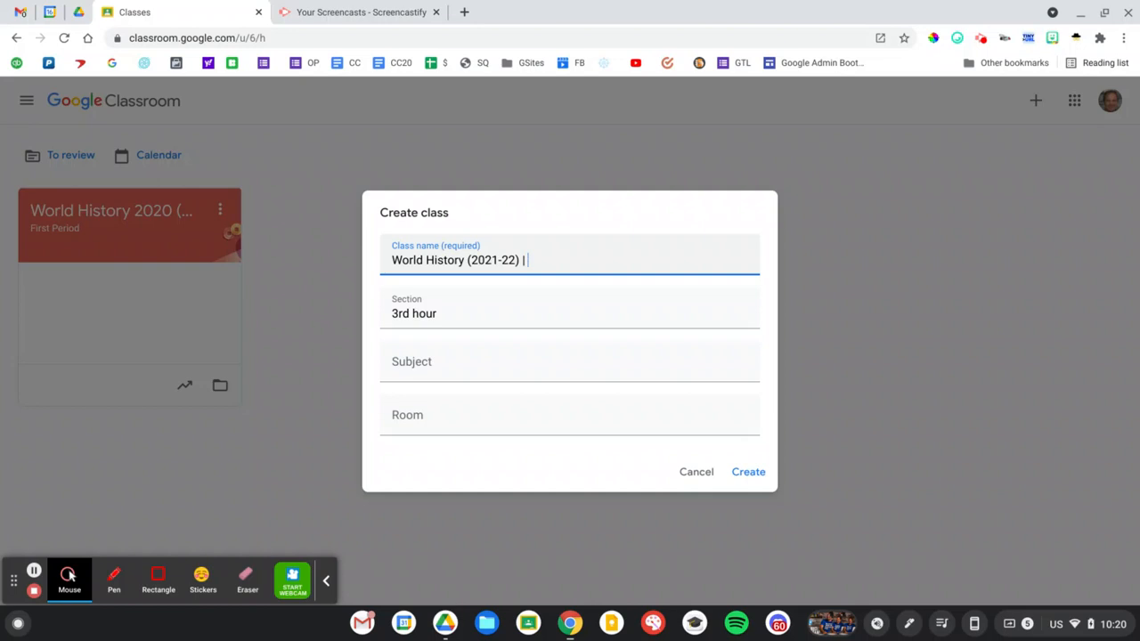
text(Semester 1)
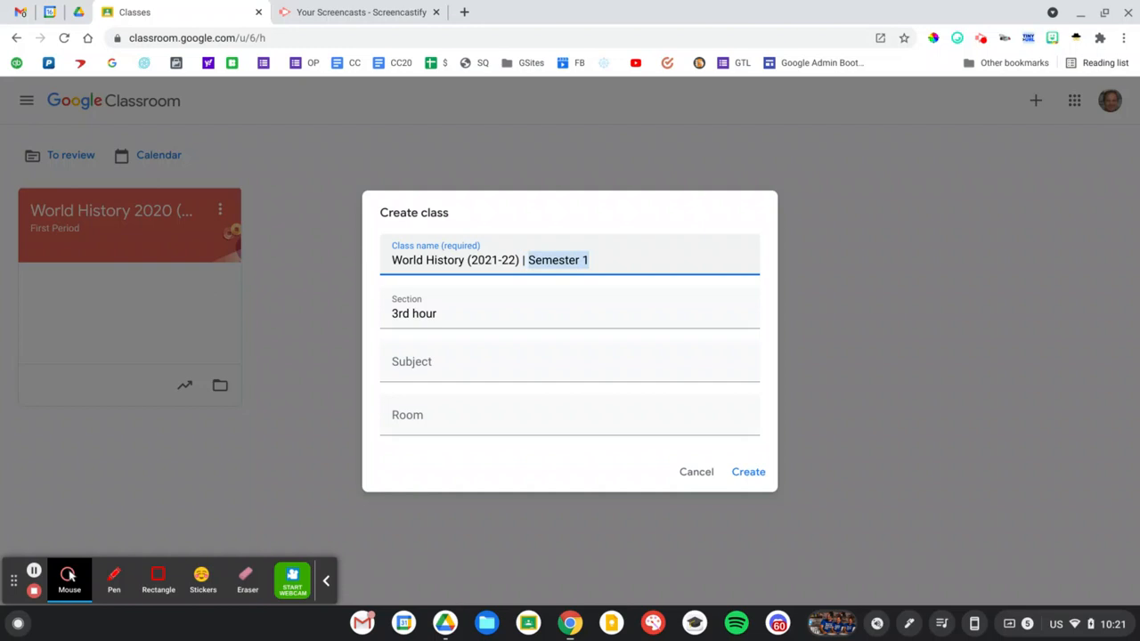
Replace 'Semester 1' with 'Q1', correcting a typo along the way.
text(Qu)
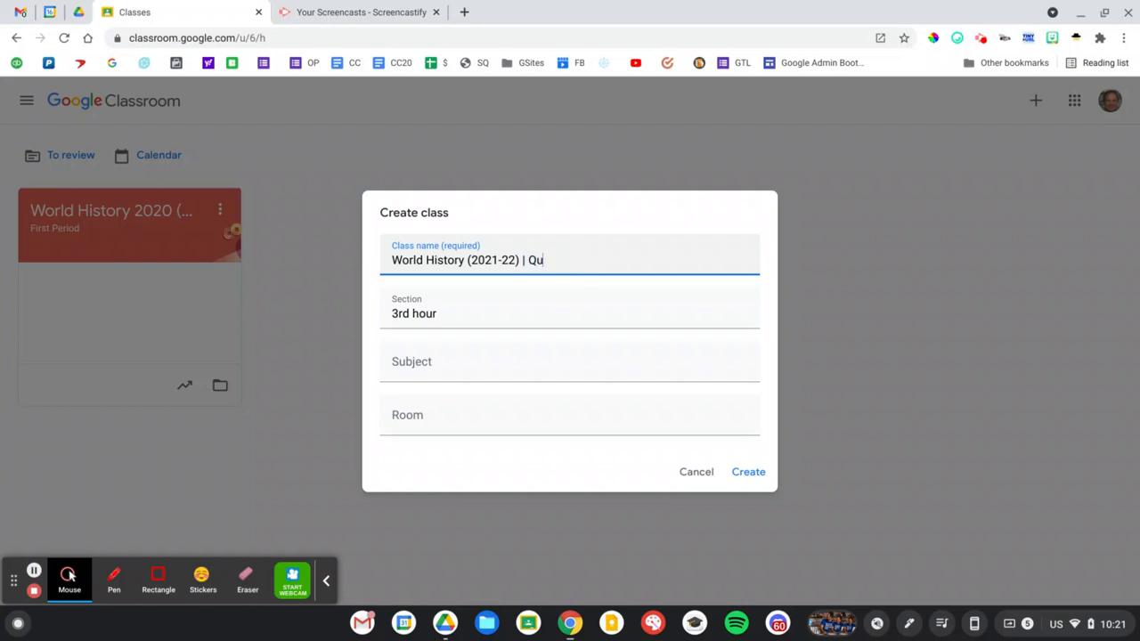
key(Backspace)
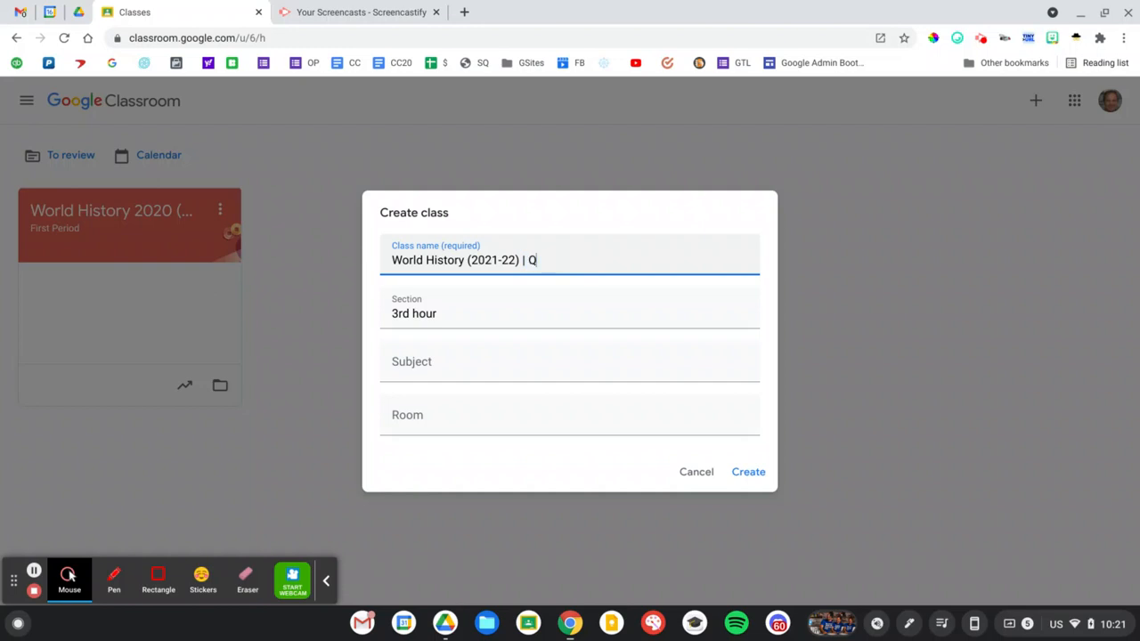
text(1)
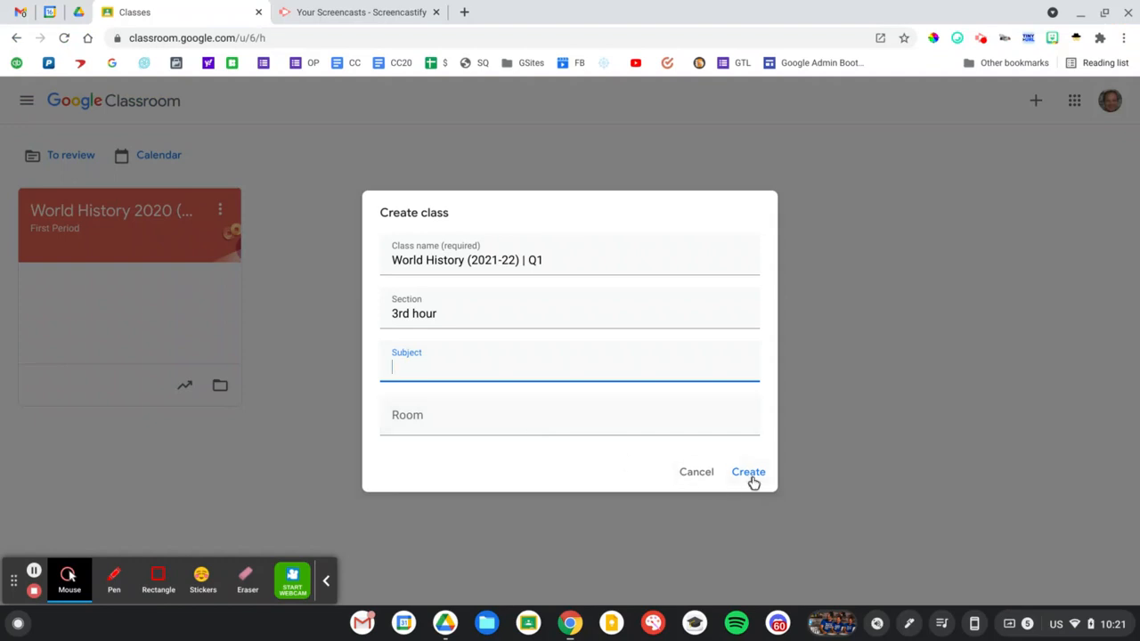
Create the 'World History (2021-22) | Q1' class for 3rd hour.
click(748, 471)
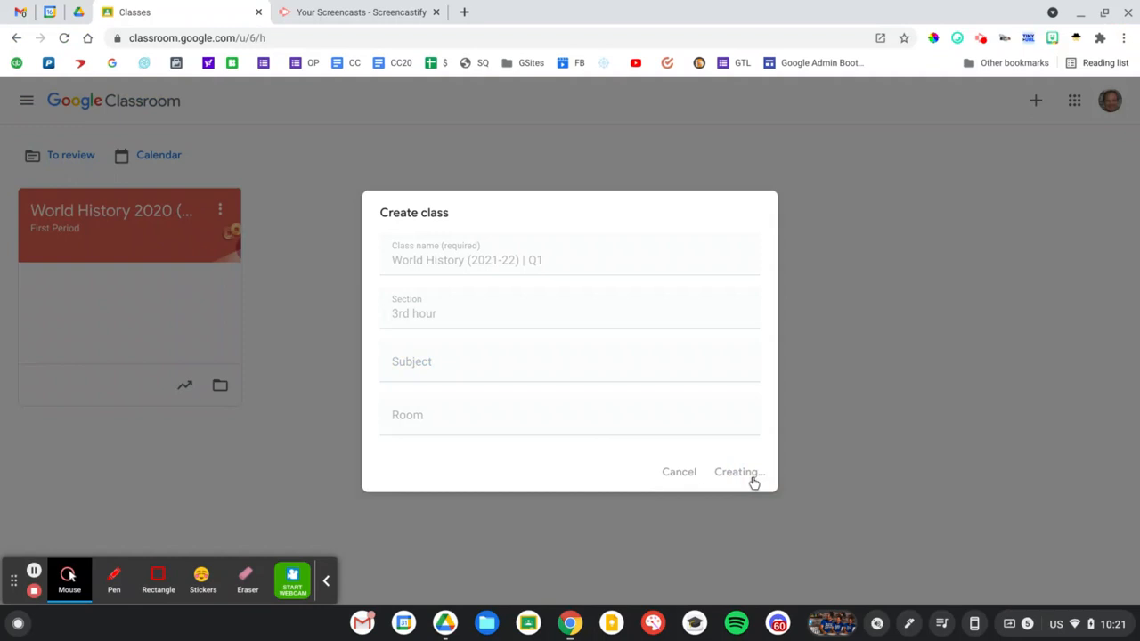
mouse_move(754, 482)
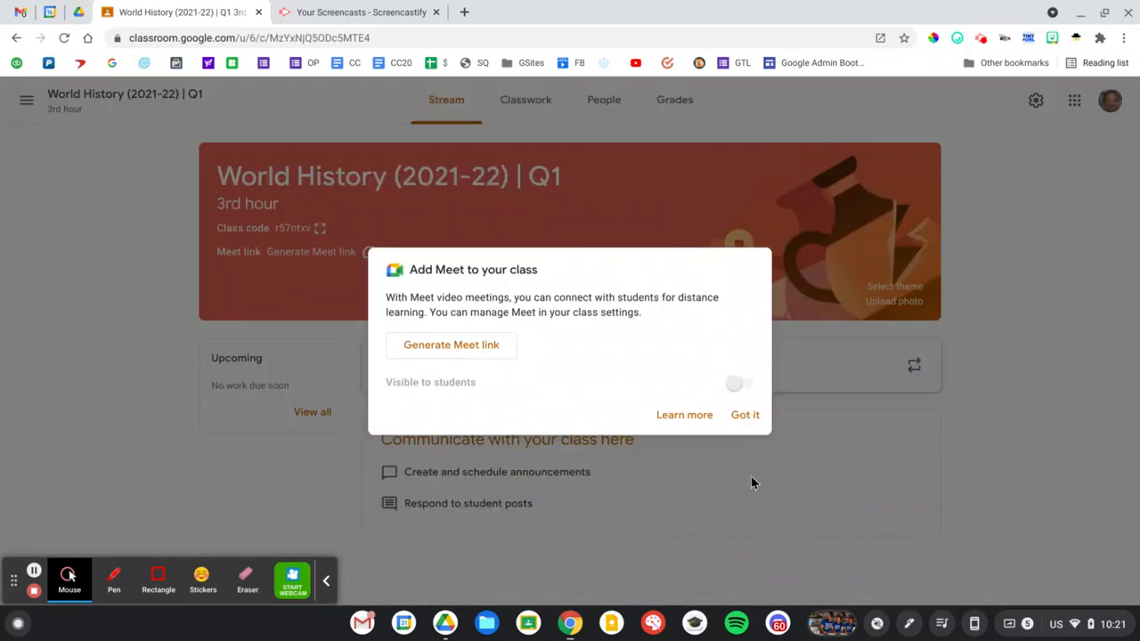
Dismiss the Meet introduction popup and open the side menu listing all classes.
click(745, 415)
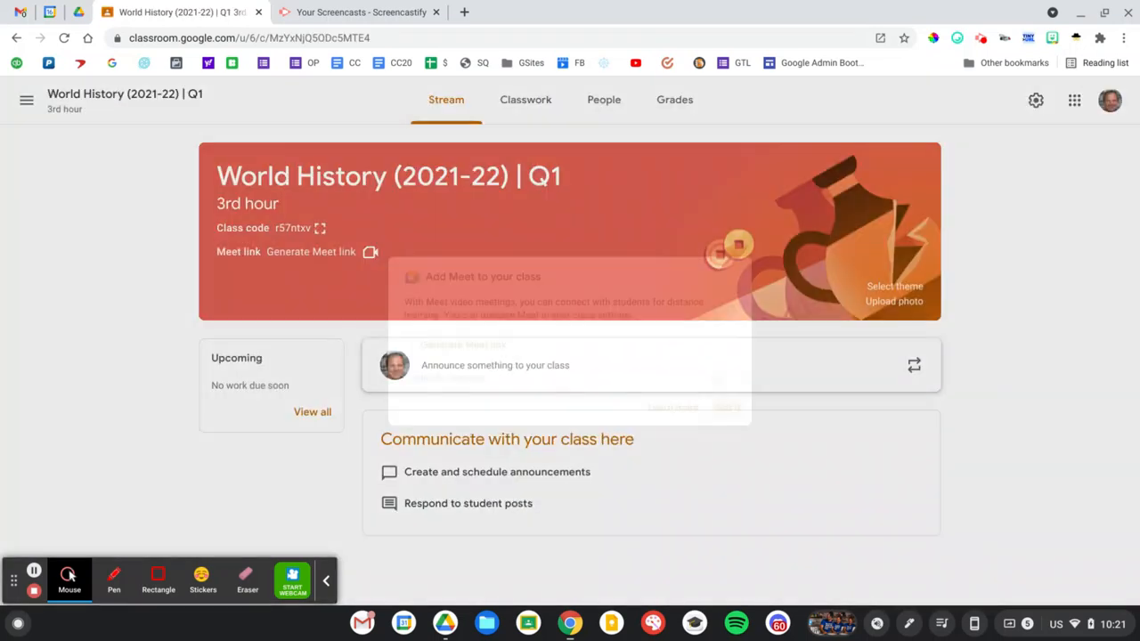
click(26, 99)
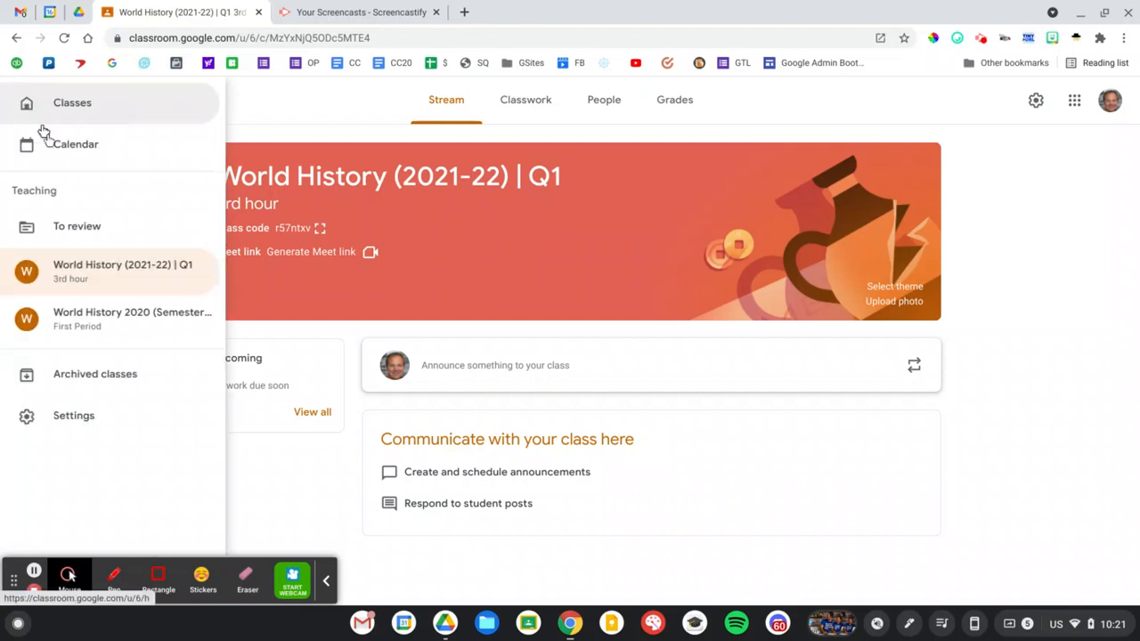